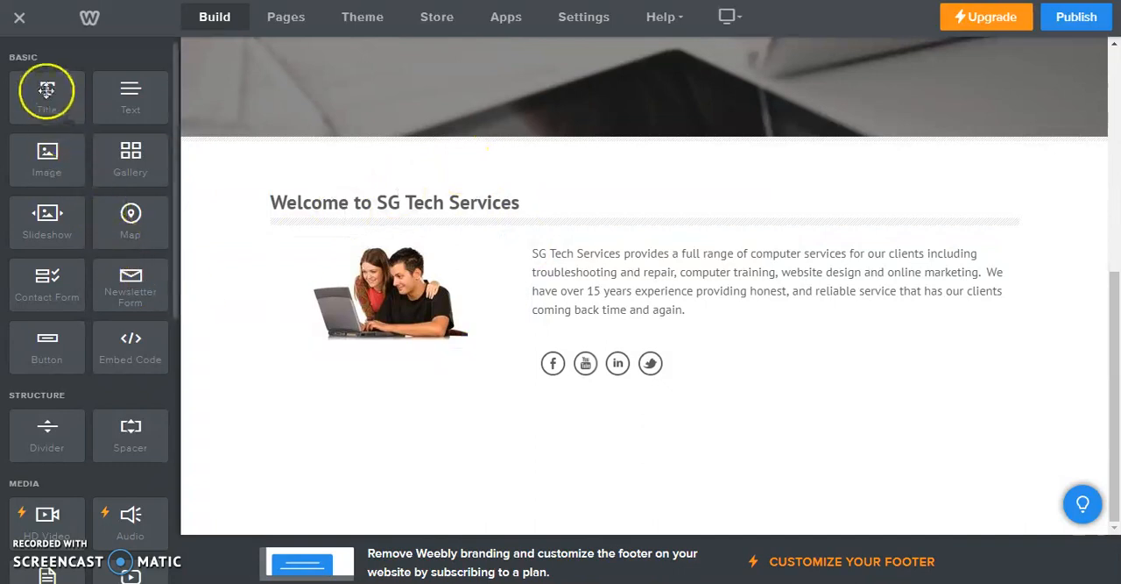
Drop a Title block below the welcome section and type 'Join Our Mailing List'.
{"action": "left_click_drag", "start_coordinate": [46, 92], "coordinate": [337, 462]}
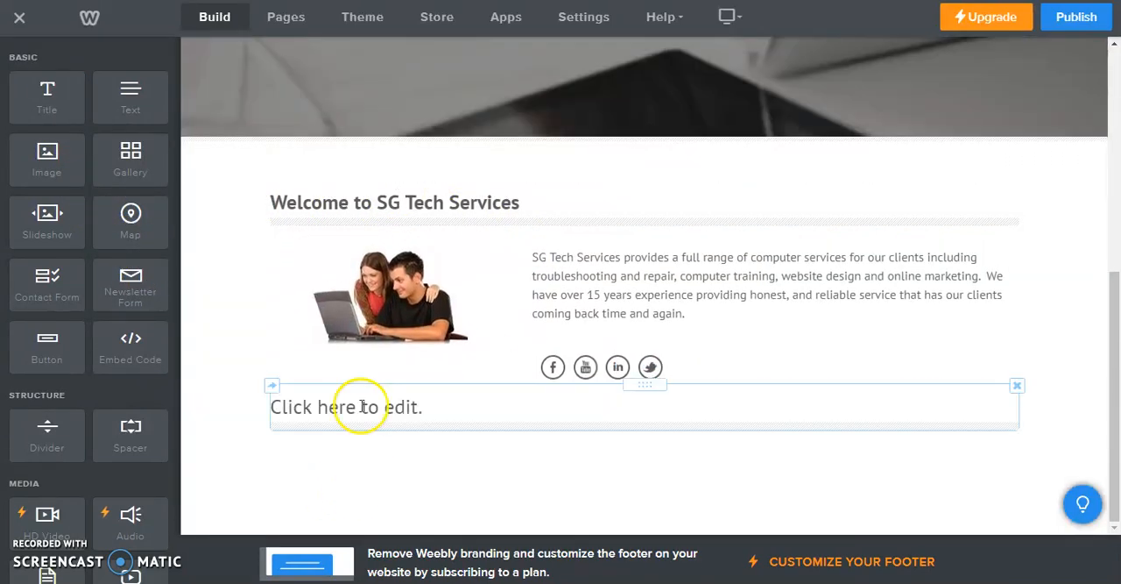
{"action": "left_click", "coordinate": [362, 407]}
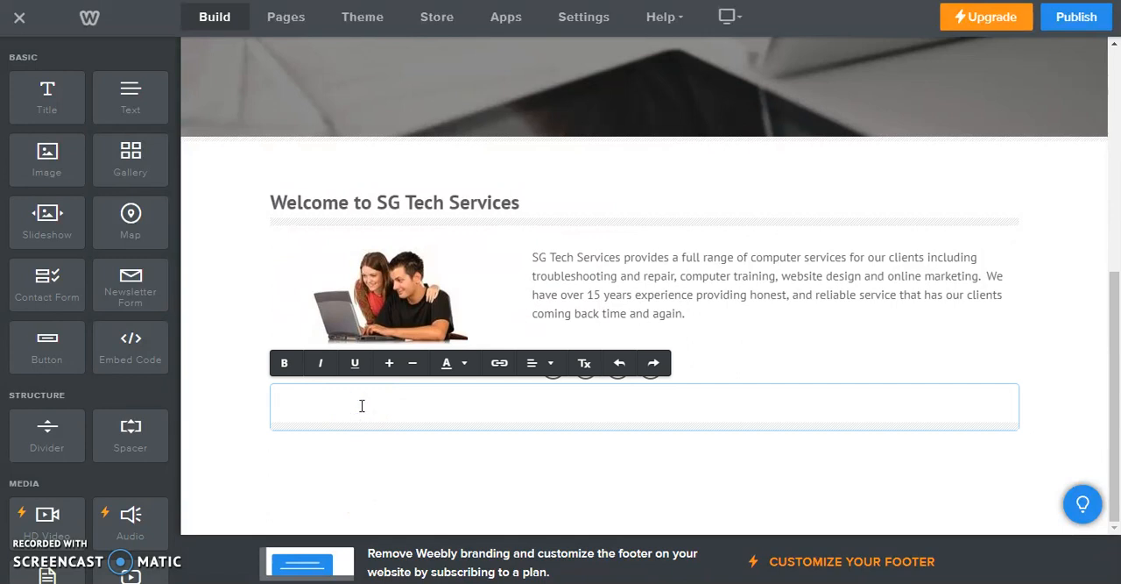
{"action": "type", "text": "Join Our"}
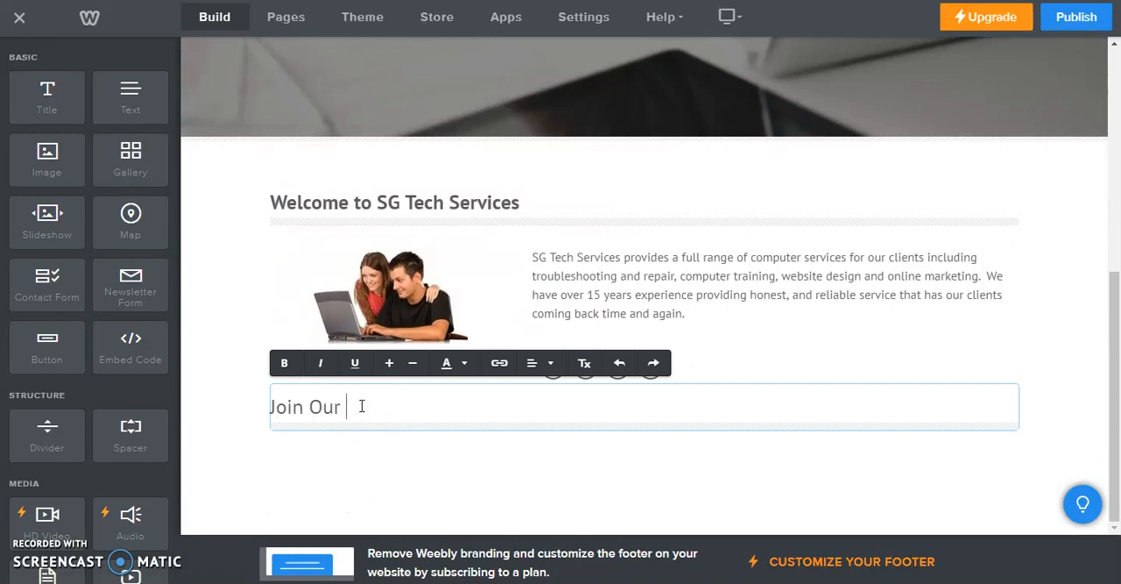
{"action": "type", "text": "Mailing Lis"}
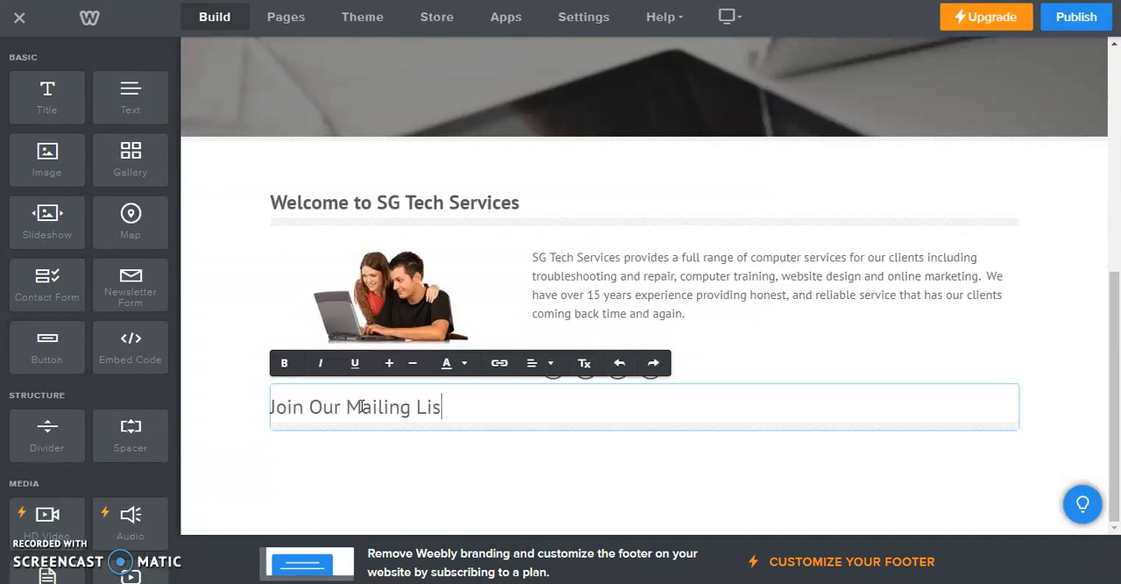
{"action": "type", "text": "t"}
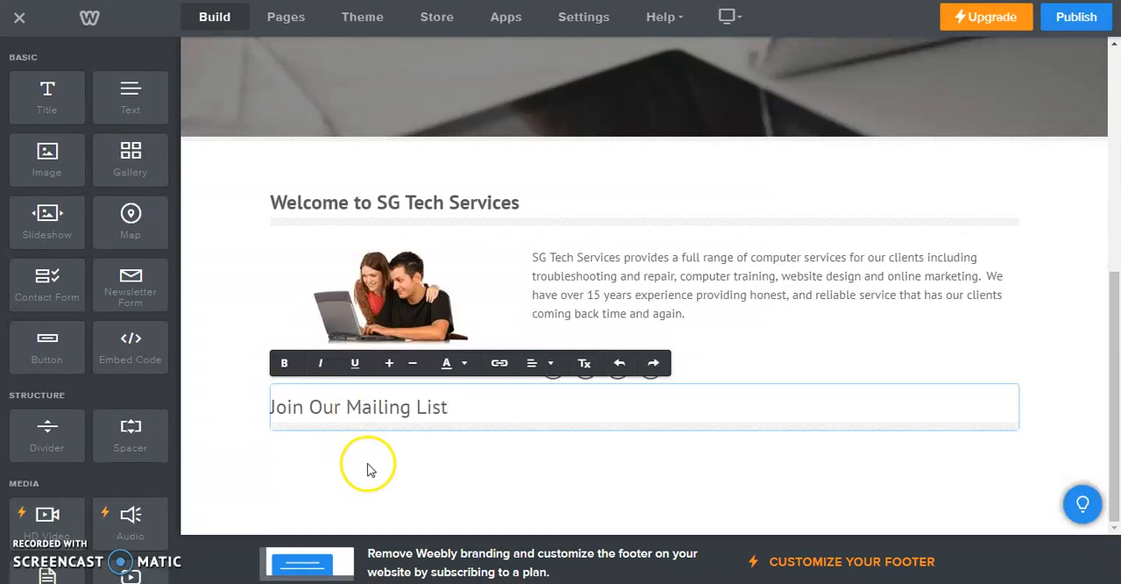
{"action": "mouse_move", "coordinate": [451, 244]}
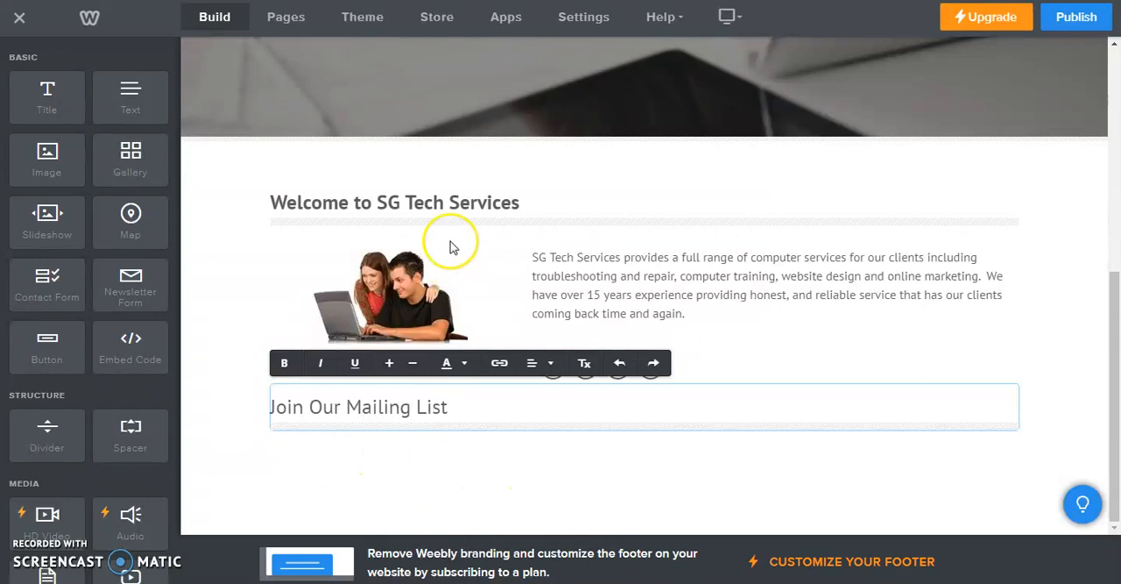
{"action": "mouse_move", "coordinate": [514, 153]}
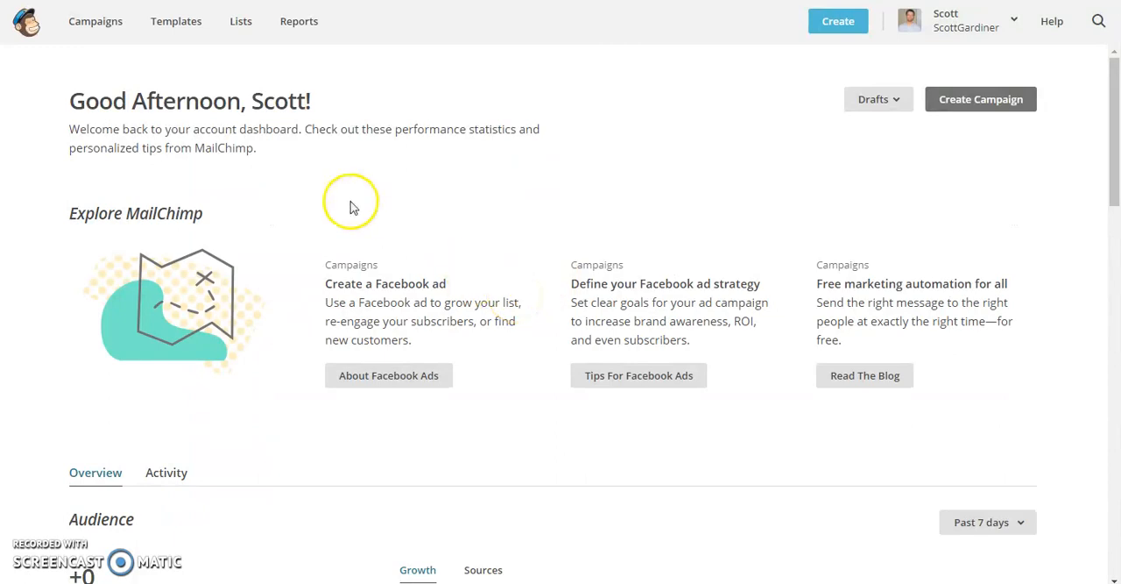
{"action": "mouse_move", "coordinate": [238, 21]}
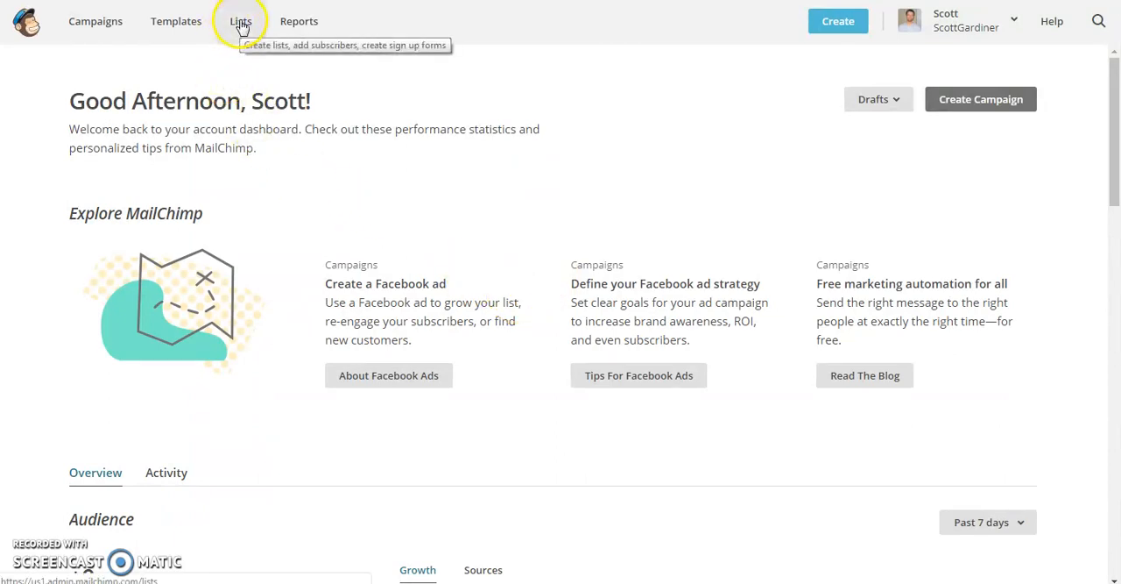
Go to MailChimp's Lists page and expand the options menu for Test List.
{"action": "left_click", "coordinate": [240, 21]}
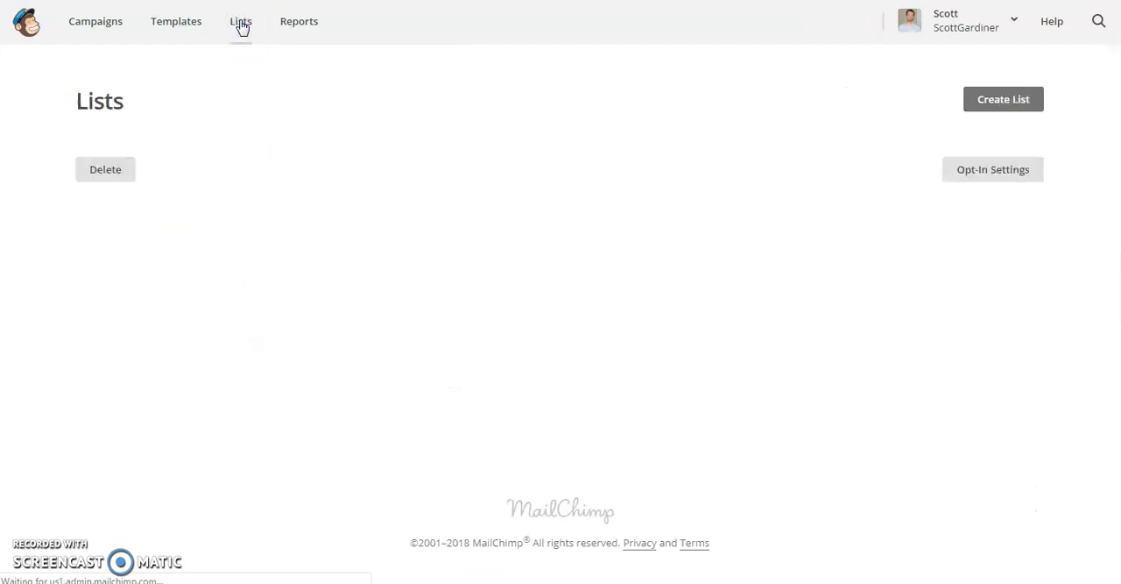
{"action": "left_click", "coordinate": [240, 20]}
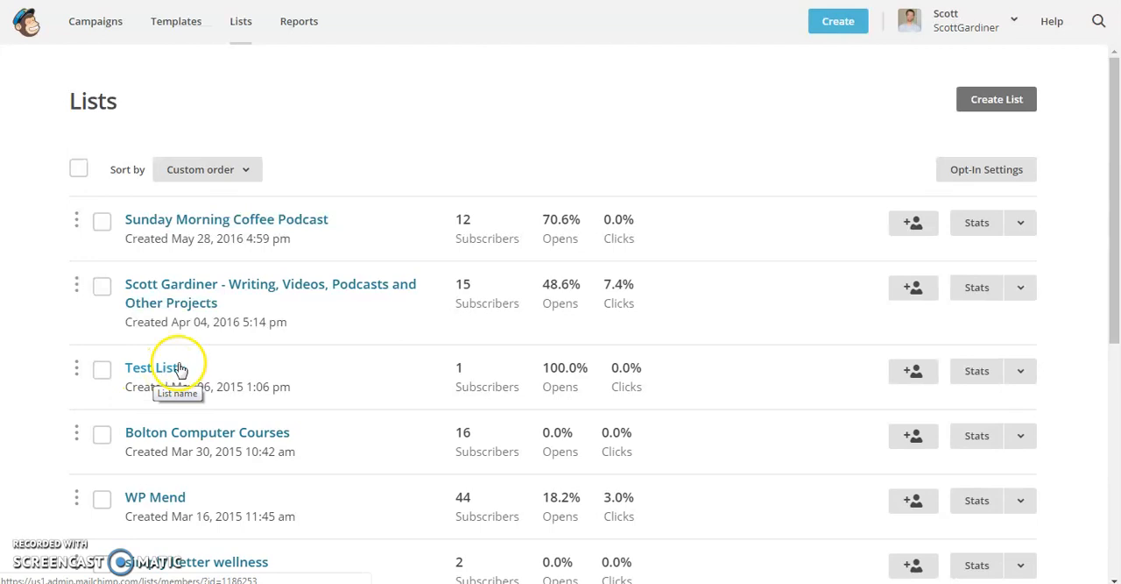
{"action": "mouse_move", "coordinate": [1020, 371]}
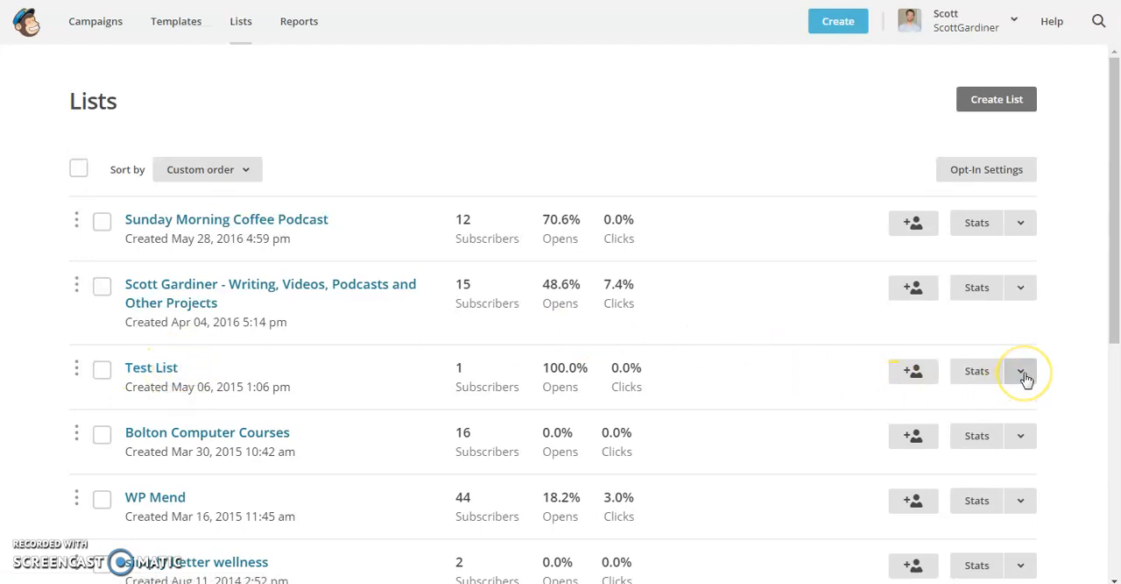
{"action": "left_click", "coordinate": [1022, 371]}
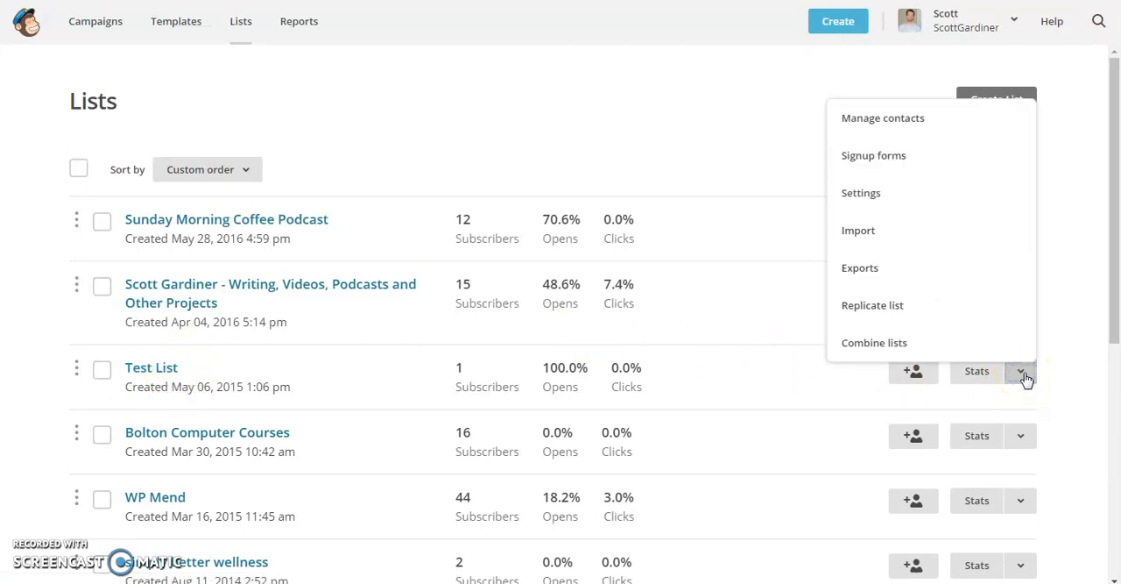
{"action": "mouse_move", "coordinate": [911, 165]}
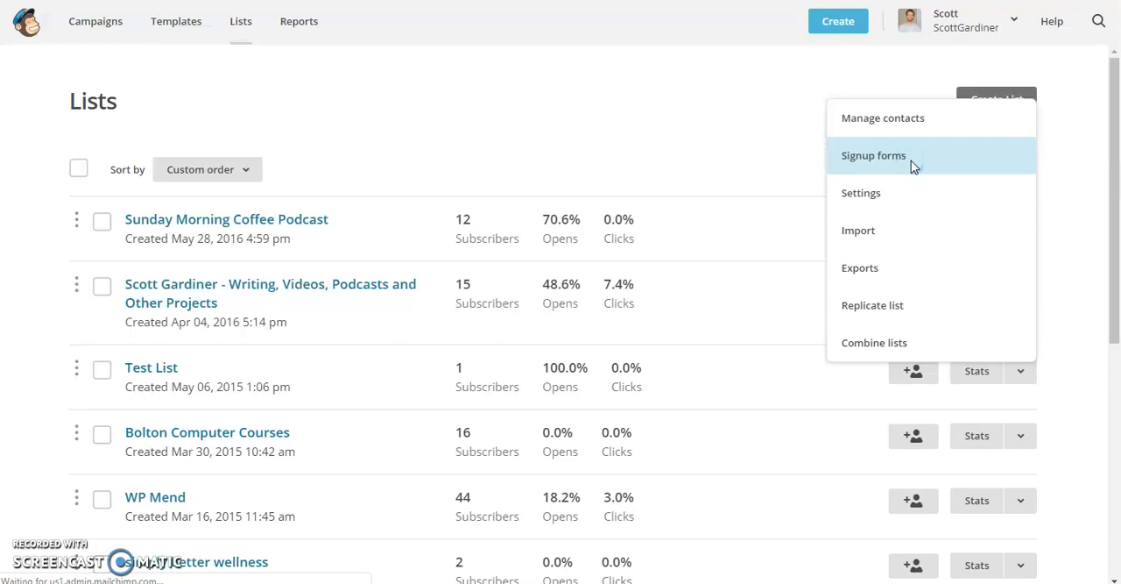
Open Test List's Signup forms and select the Embedded forms option.
{"action": "left_click", "coordinate": [874, 155]}
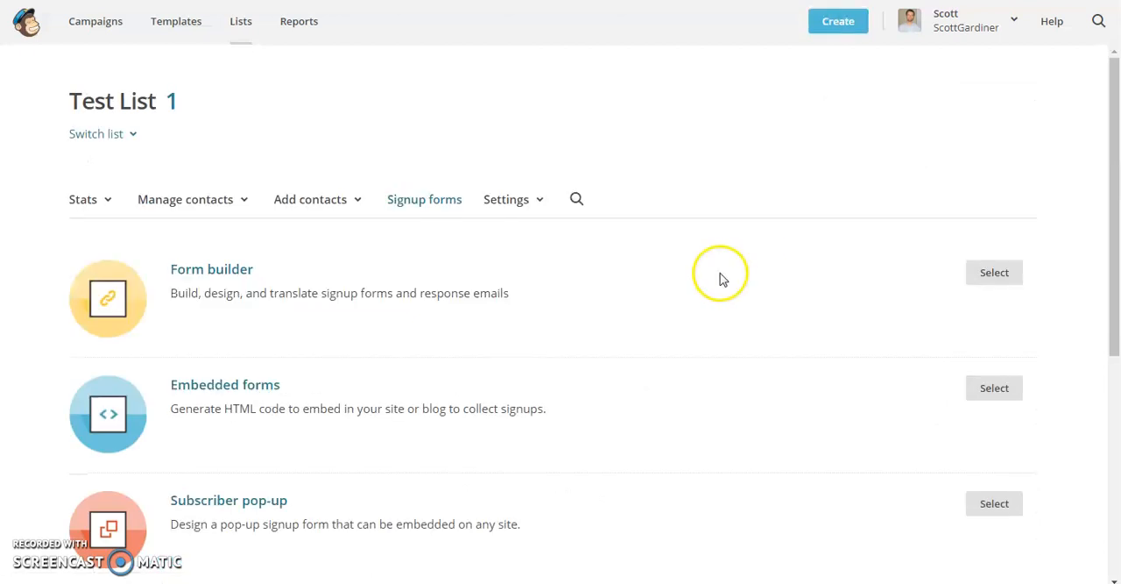
{"action": "scroll", "scroll_direction": "down", "scroll_amount": 3}
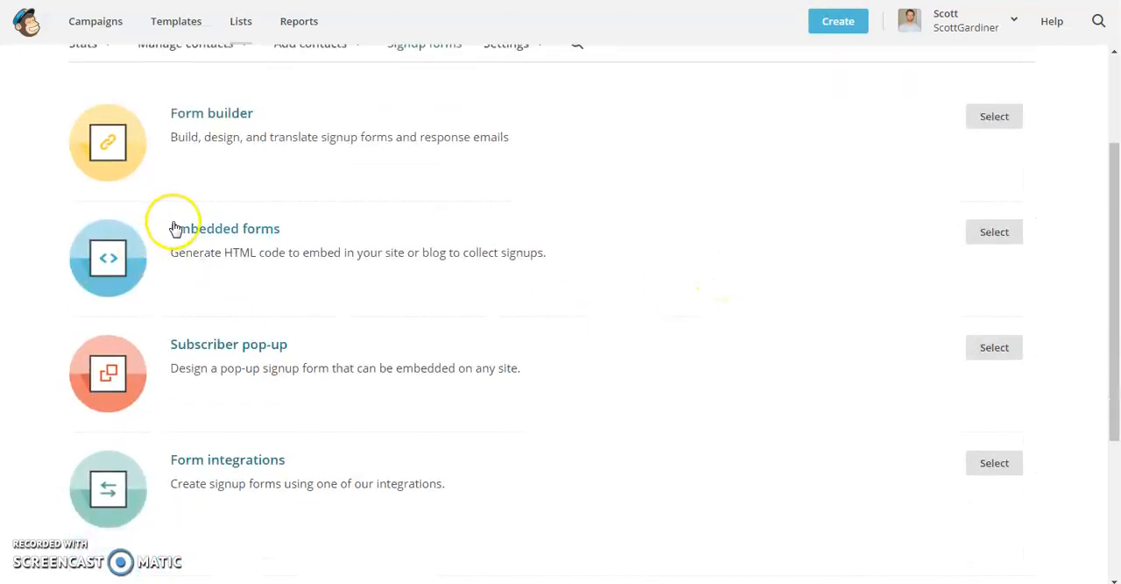
{"action": "mouse_move", "coordinate": [203, 289]}
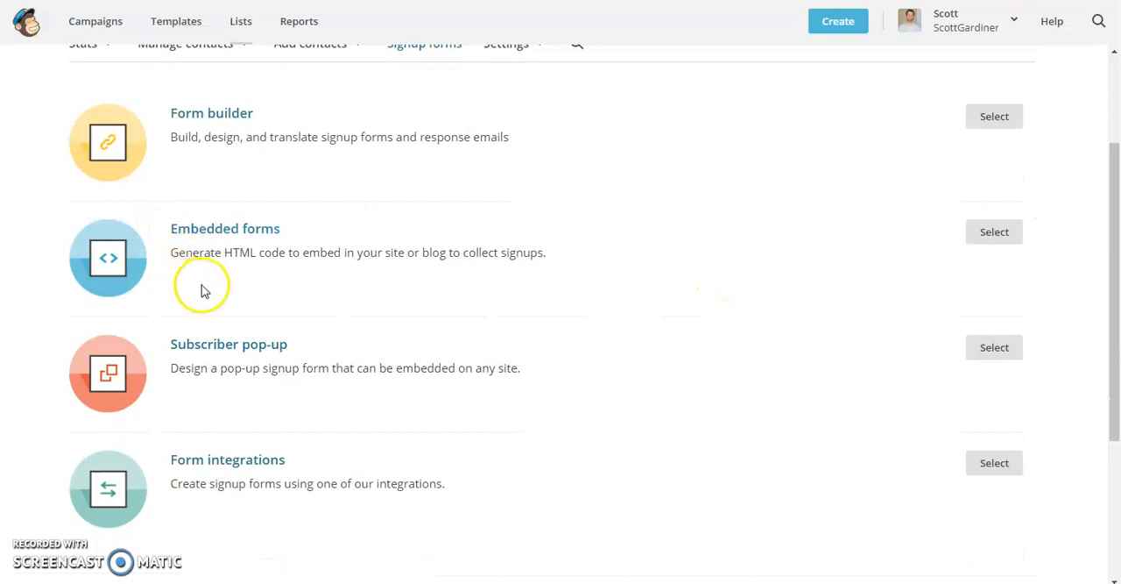
{"action": "mouse_move", "coordinate": [208, 290]}
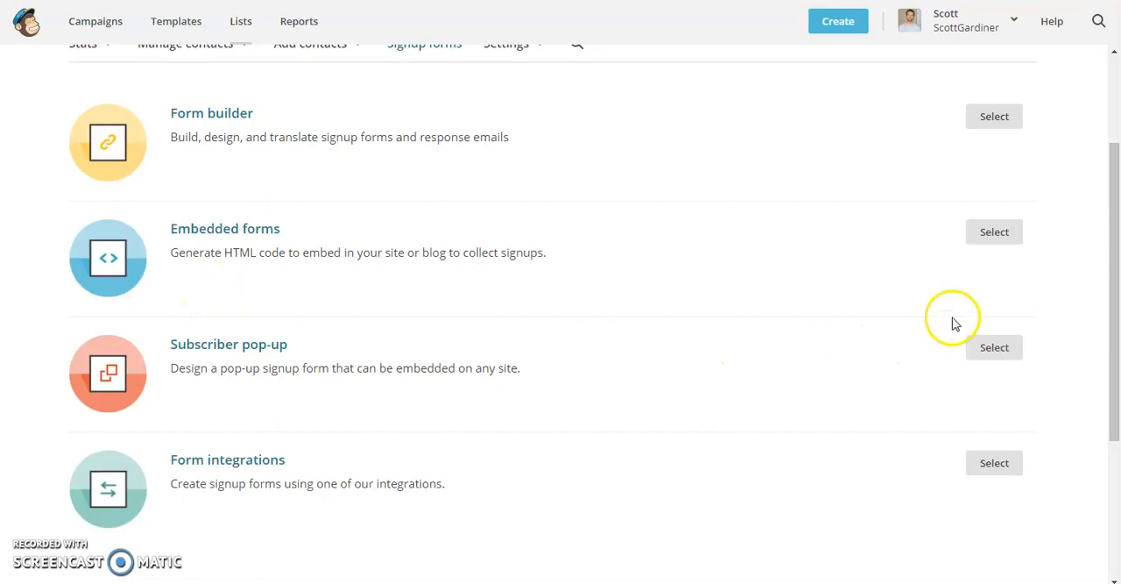
{"action": "mouse_move", "coordinate": [998, 237]}
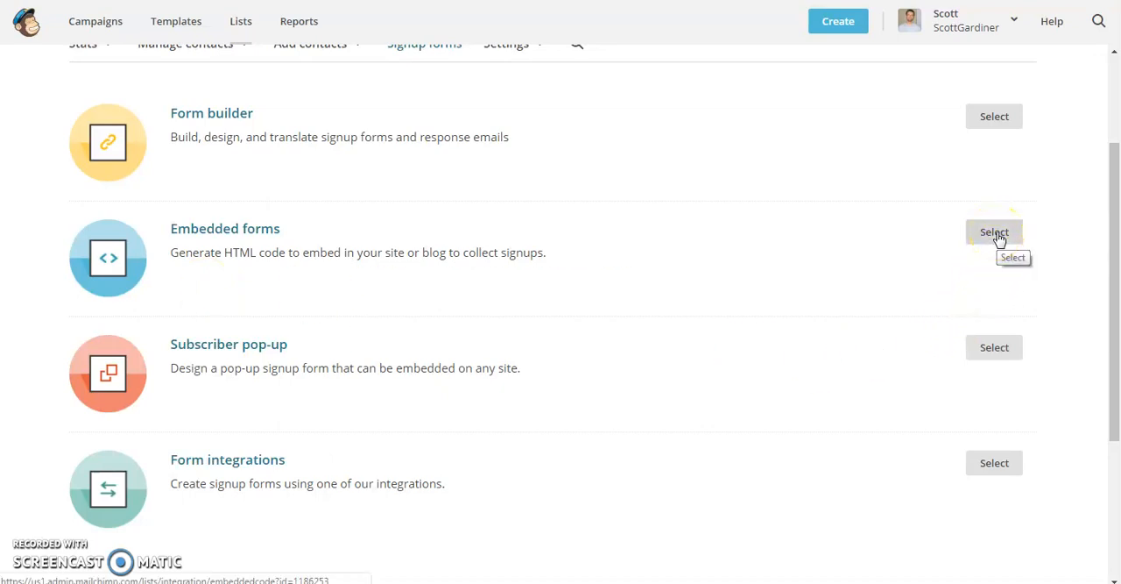
{"action": "left_click", "coordinate": [995, 231]}
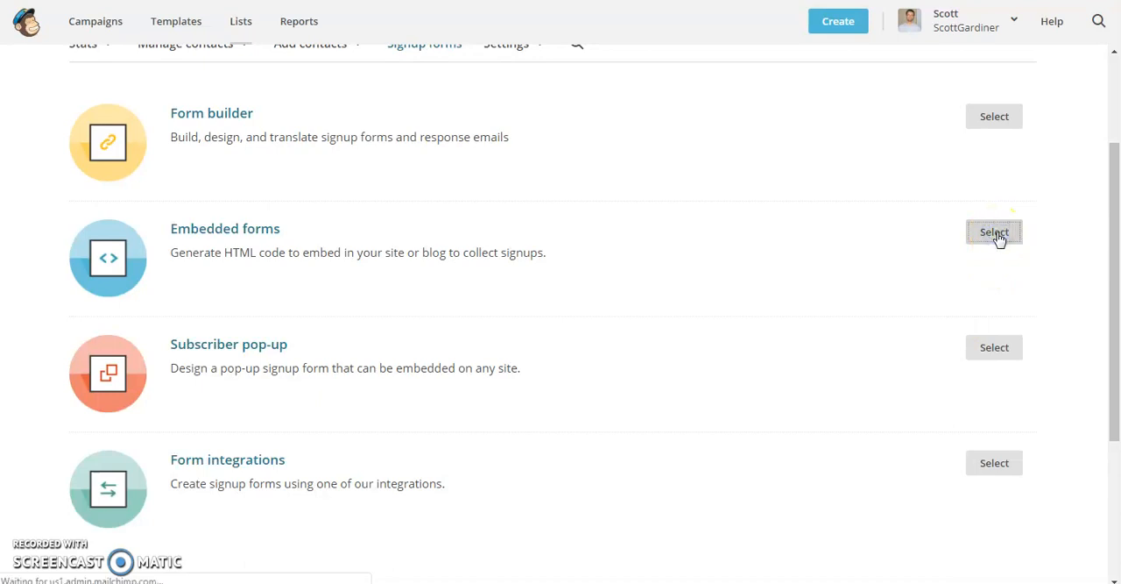
Generate the classic embedded signup form code and copy all of it.
{"action": "left_click", "coordinate": [994, 231]}
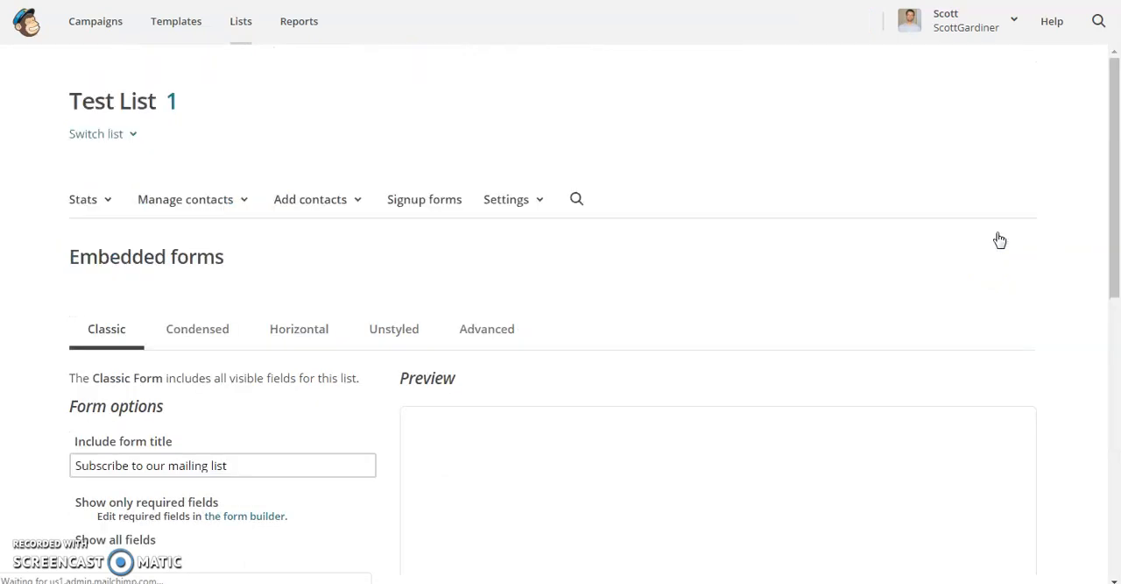
{"action": "scroll", "scroll_direction": "down", "scroll_amount": 3}
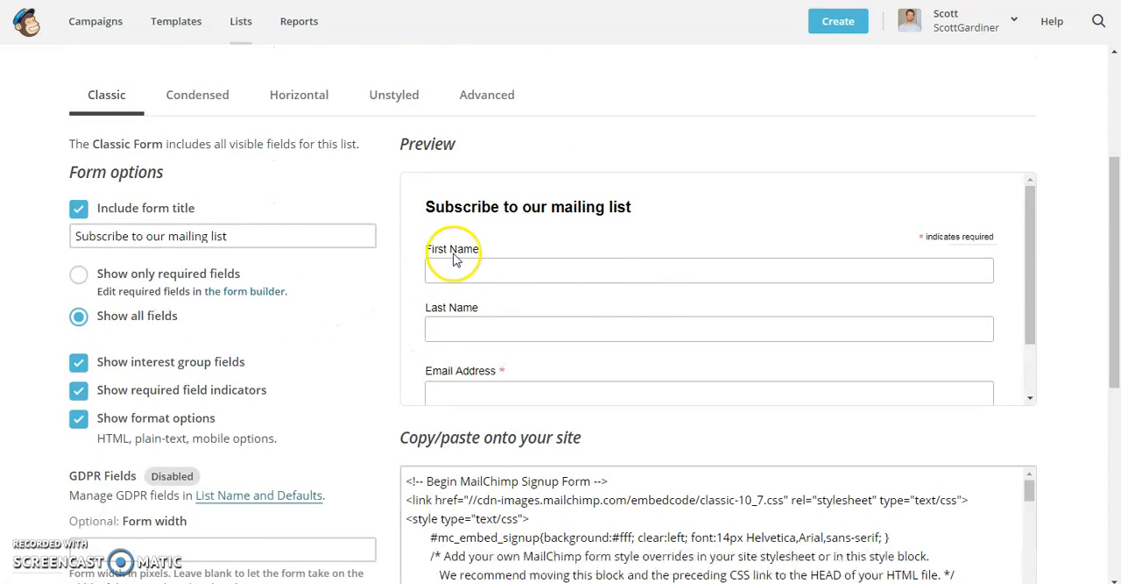
{"action": "mouse_move", "coordinate": [523, 257]}
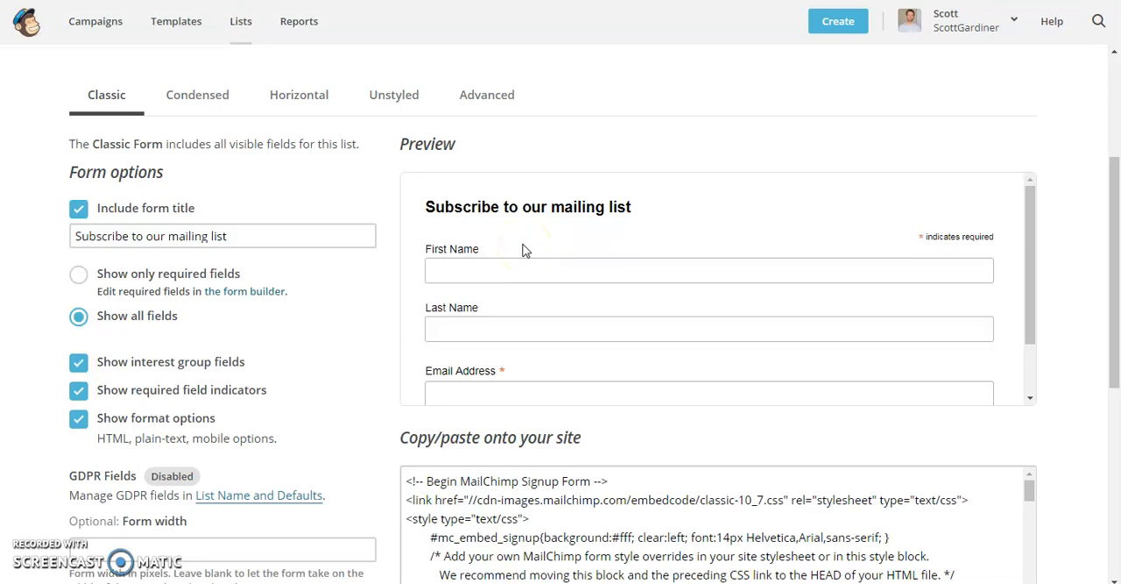
{"action": "mouse_move", "coordinate": [508, 223]}
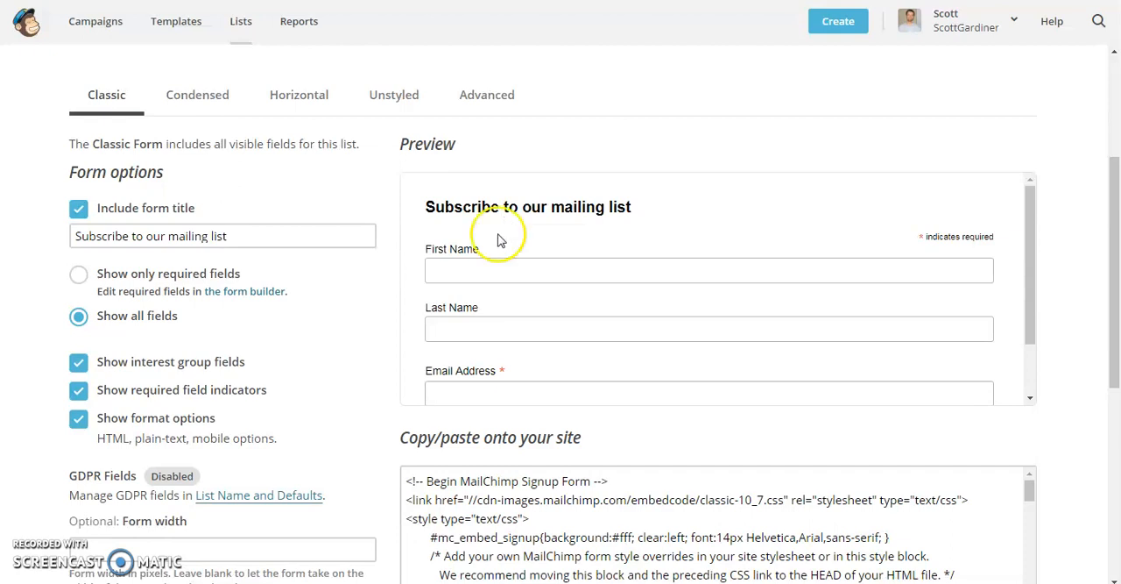
{"action": "mouse_move", "coordinate": [474, 261]}
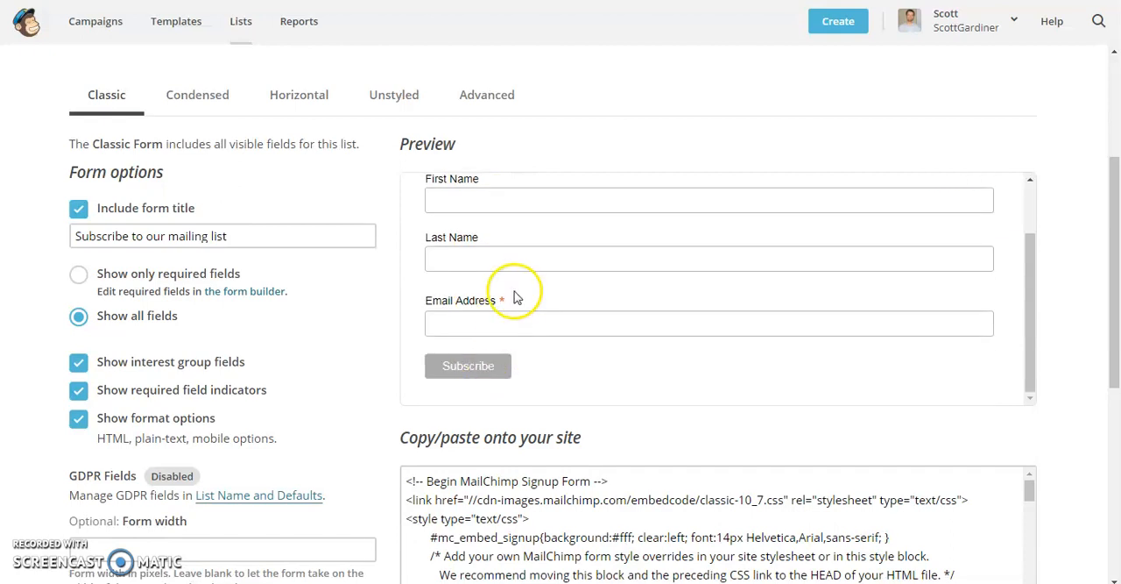
{"action": "scroll", "scroll_direction": "down", "scroll_amount": 3}
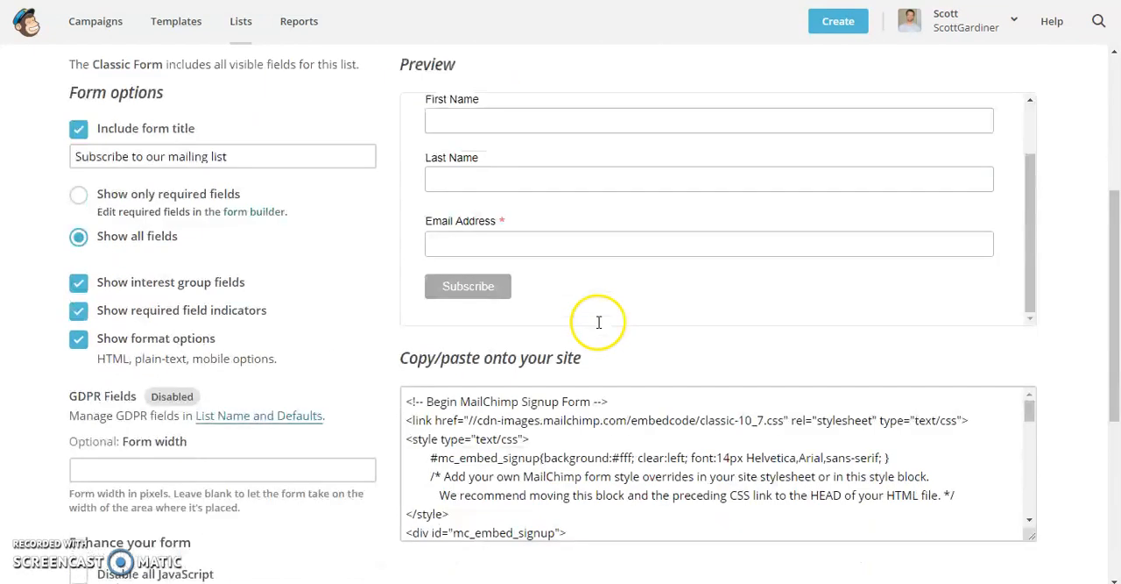
{"action": "scroll", "scroll_direction": "down", "scroll_amount": 3}
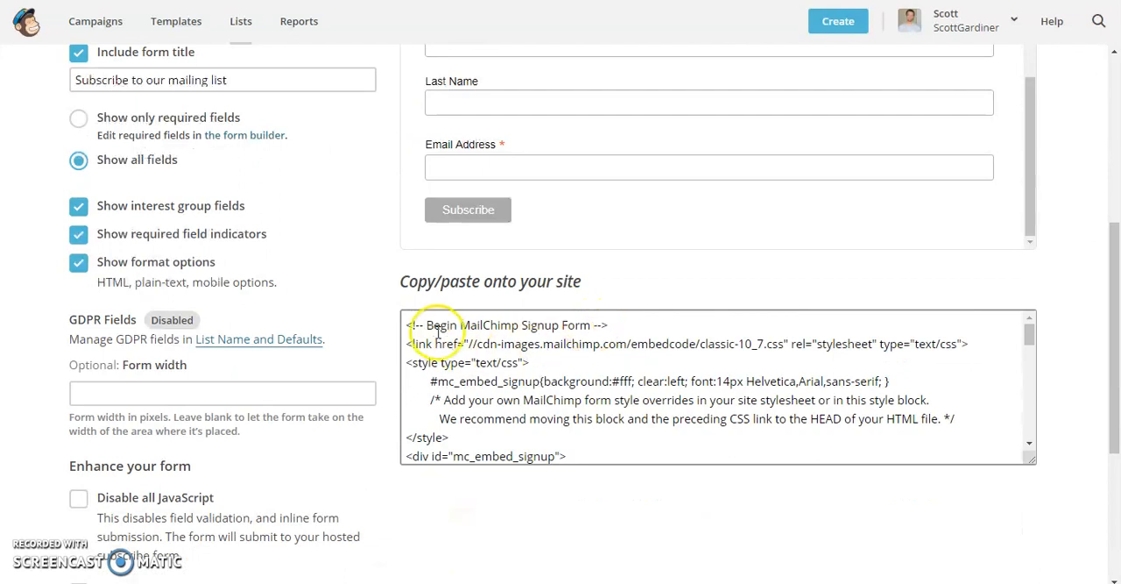
{"action": "mouse_move", "coordinate": [569, 339]}
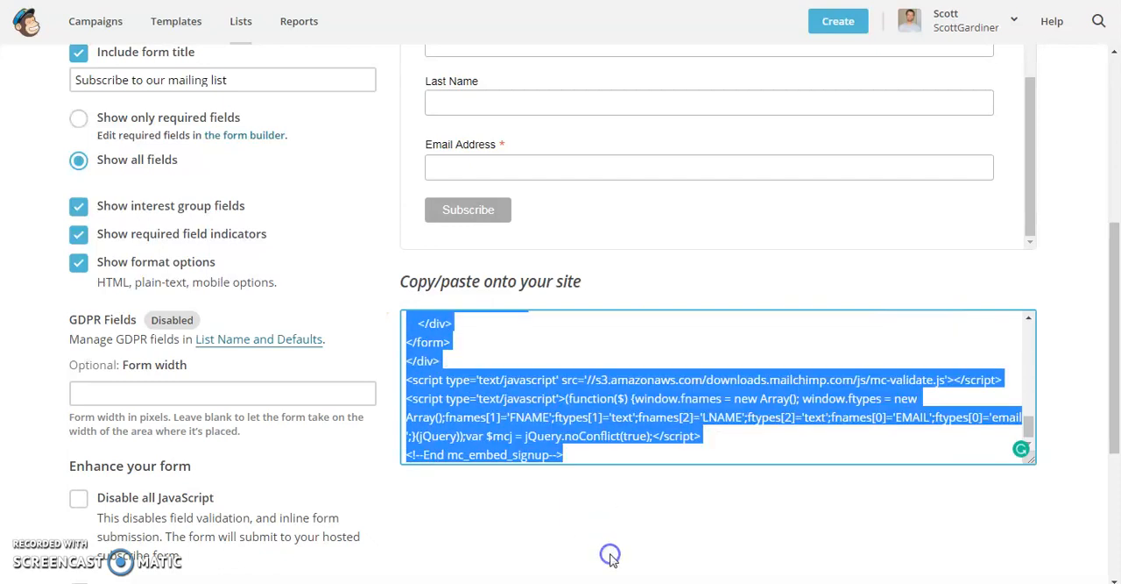
{"action": "right_click", "coordinate": [609, 559]}
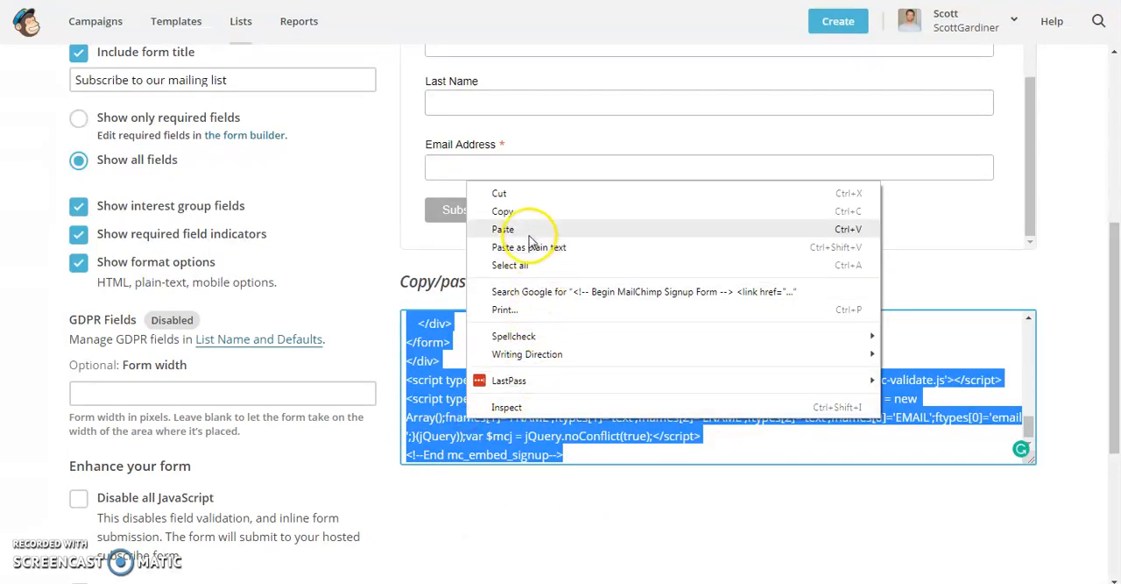
{"action": "left_click", "coordinate": [502, 229]}
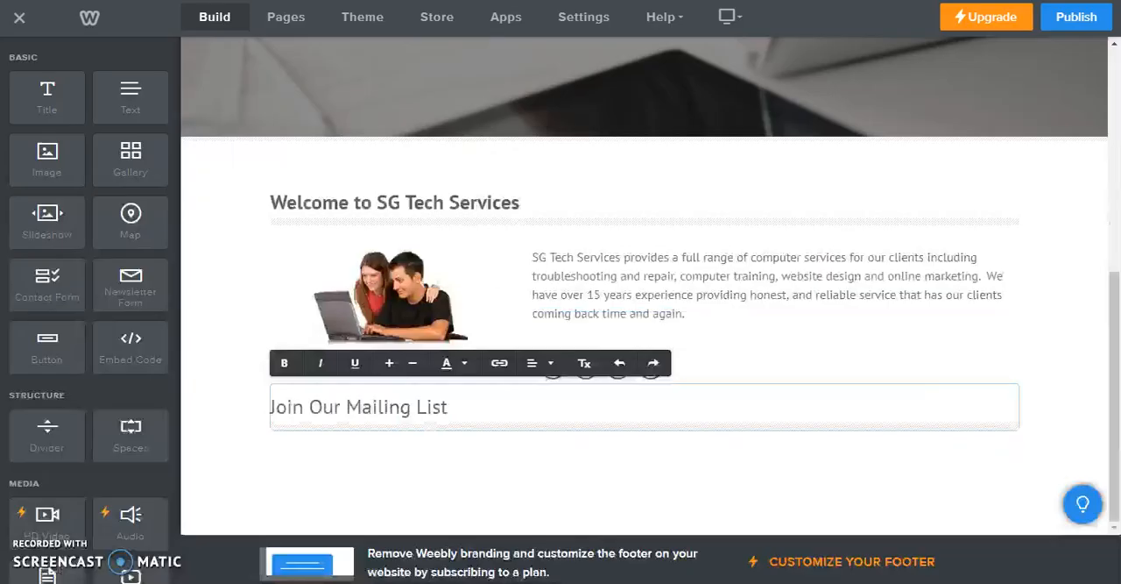
{"action": "mouse_move", "coordinate": [421, 508]}
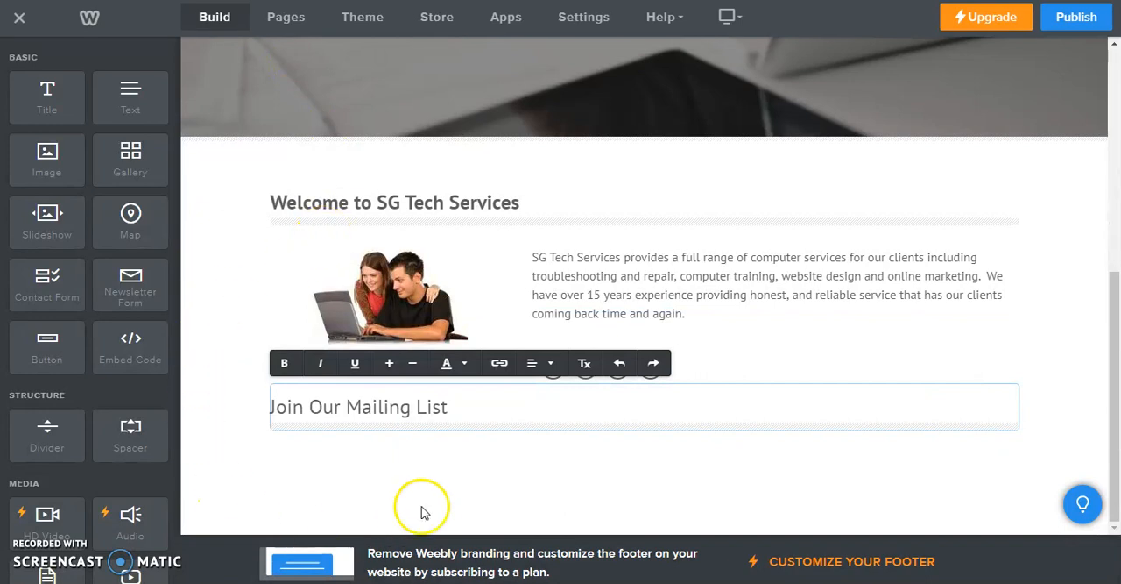
{"action": "mouse_move", "coordinate": [393, 470]}
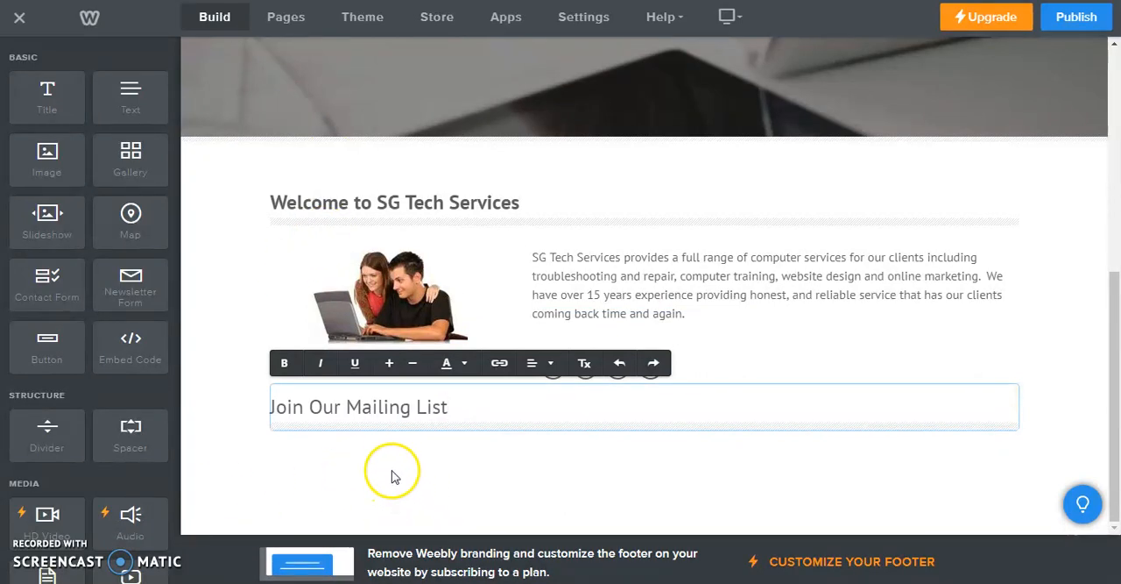
{"action": "mouse_move", "coordinate": [326, 485]}
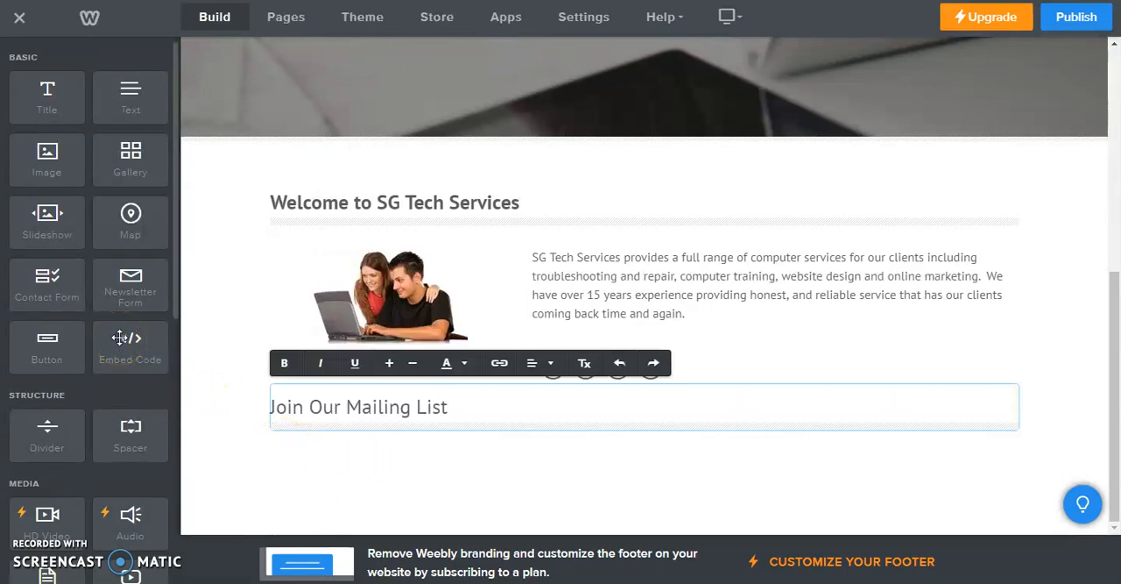
Place an Embed Code block directly under the 'Join Our Mailing List' title.
{"action": "left_click_drag", "start_coordinate": [130, 346], "coordinate": [308, 445]}
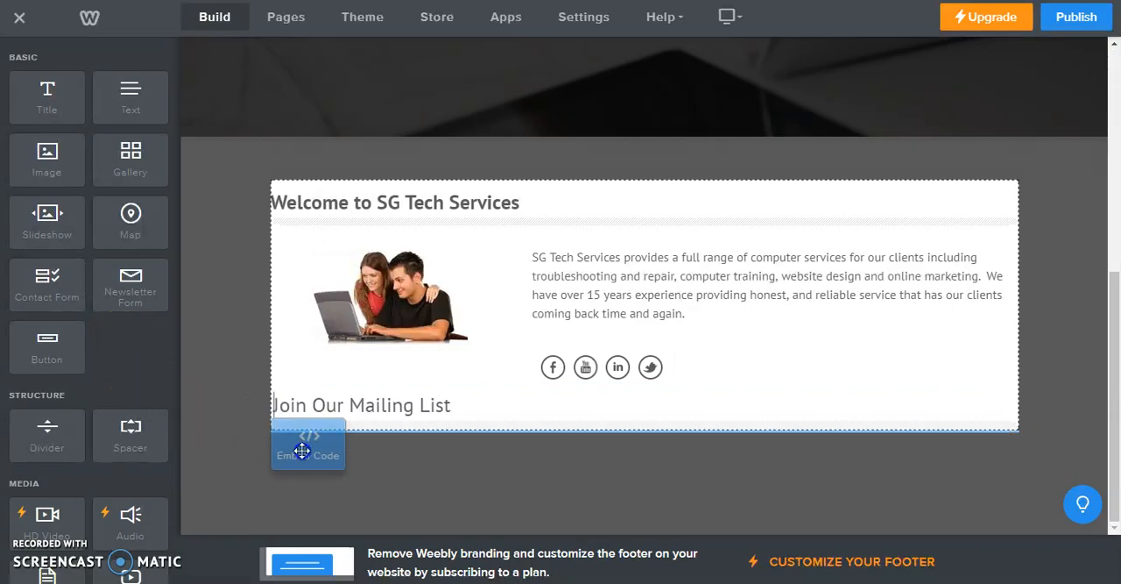
{"action": "left_click_drag", "start_coordinate": [308, 445], "coordinate": [325, 471]}
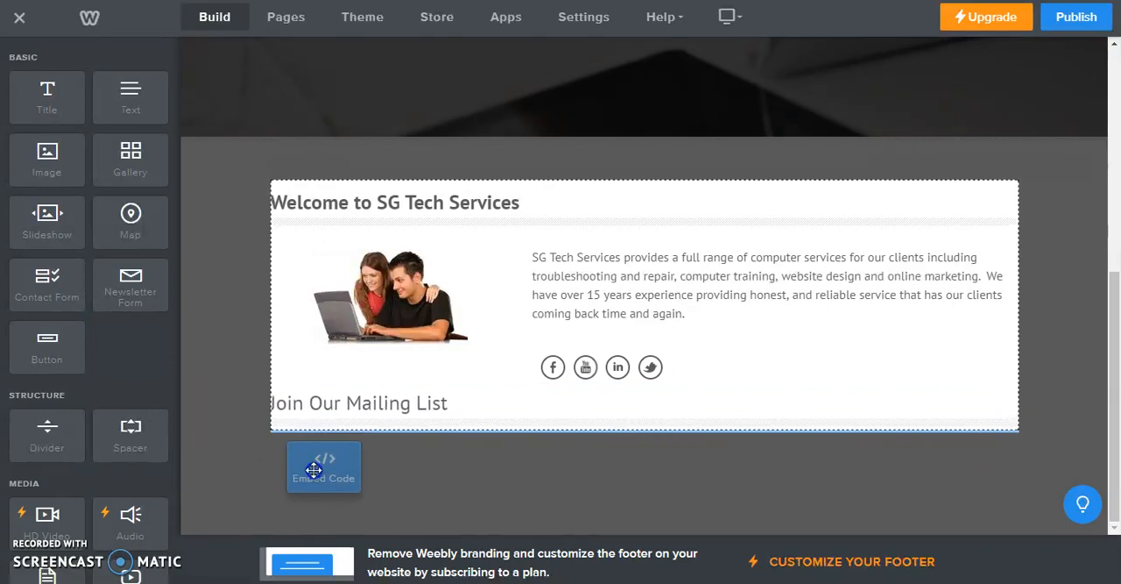
{"action": "left_click_drag", "start_coordinate": [325, 469], "coordinate": [487, 447]}
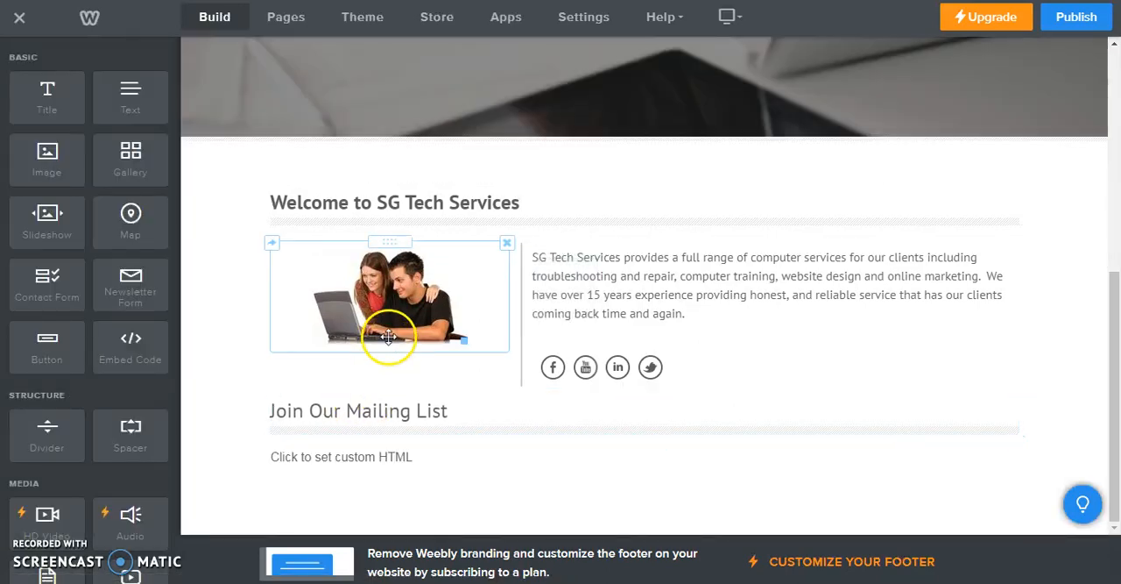
Open the embed block's Edit Custom HTML box and paste the copied MailChimp code.
{"action": "left_click", "coordinate": [341, 456]}
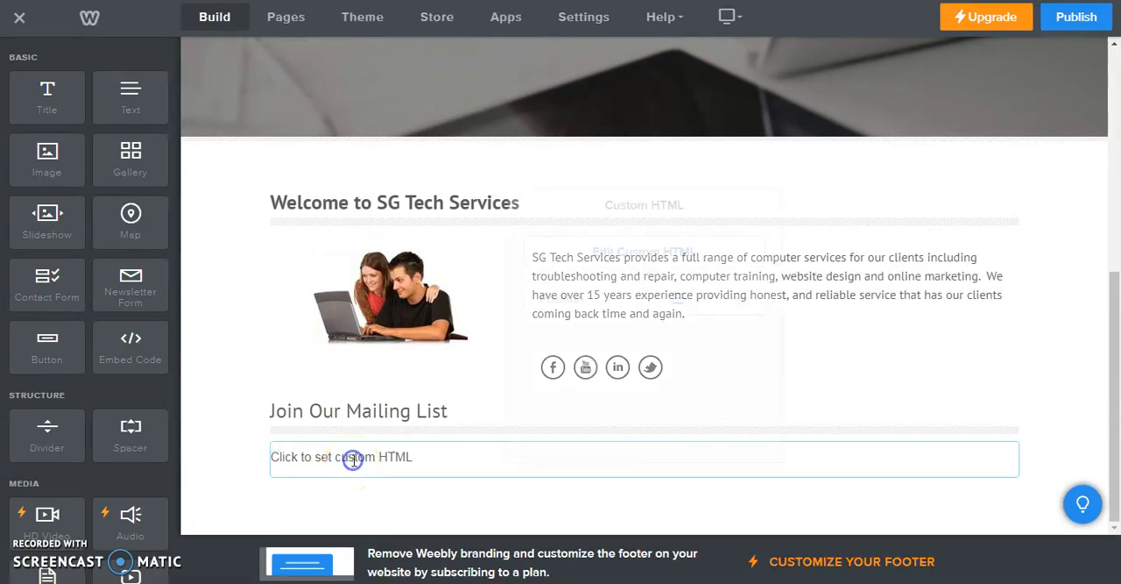
{"action": "left_click", "coordinate": [353, 458]}
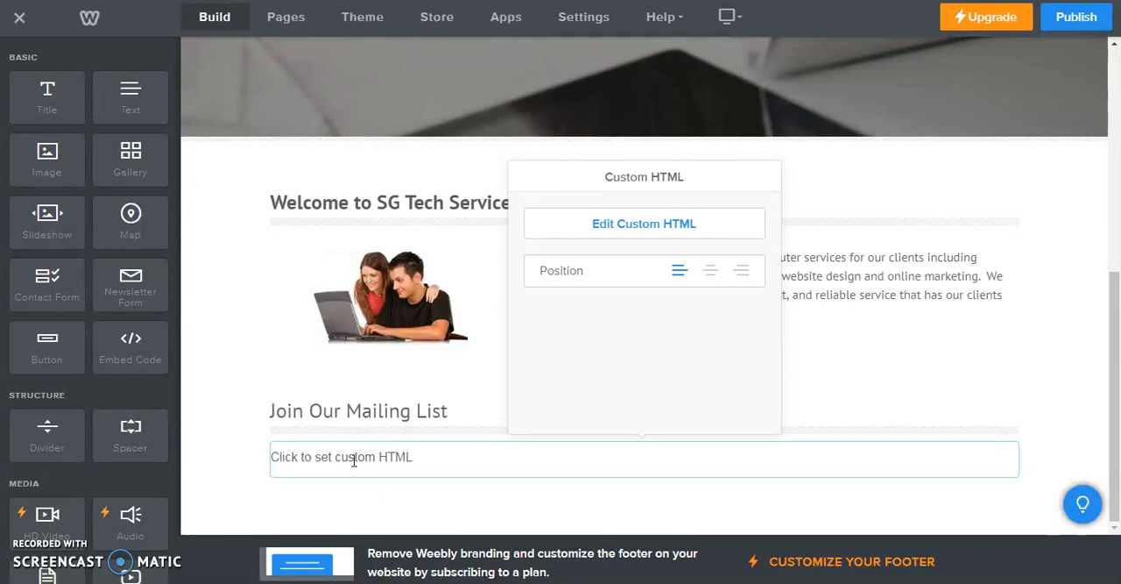
{"action": "mouse_move", "coordinate": [629, 236]}
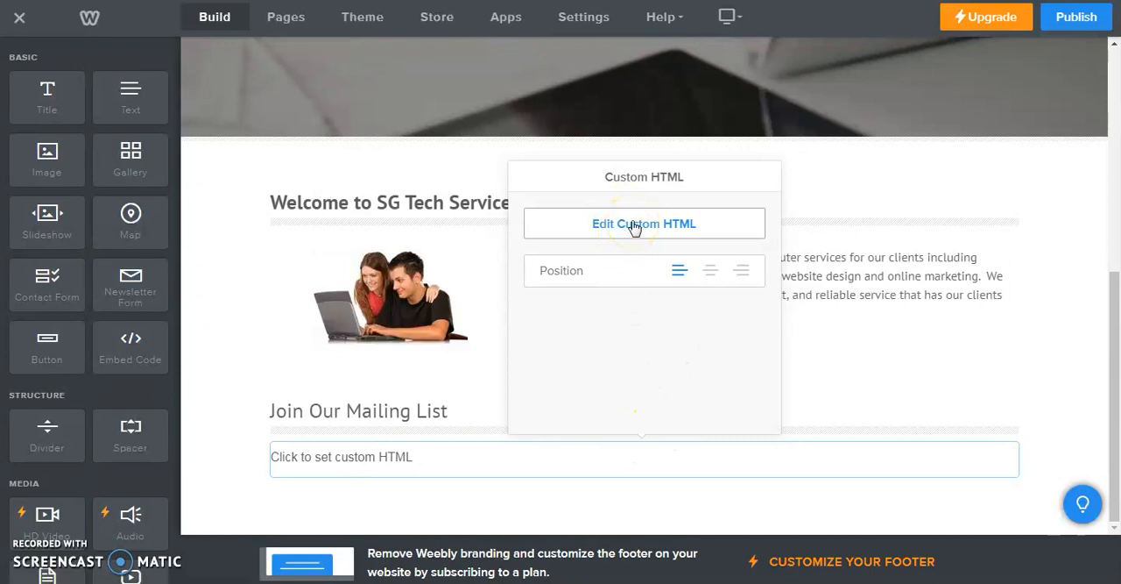
{"action": "left_click", "coordinate": [644, 223]}
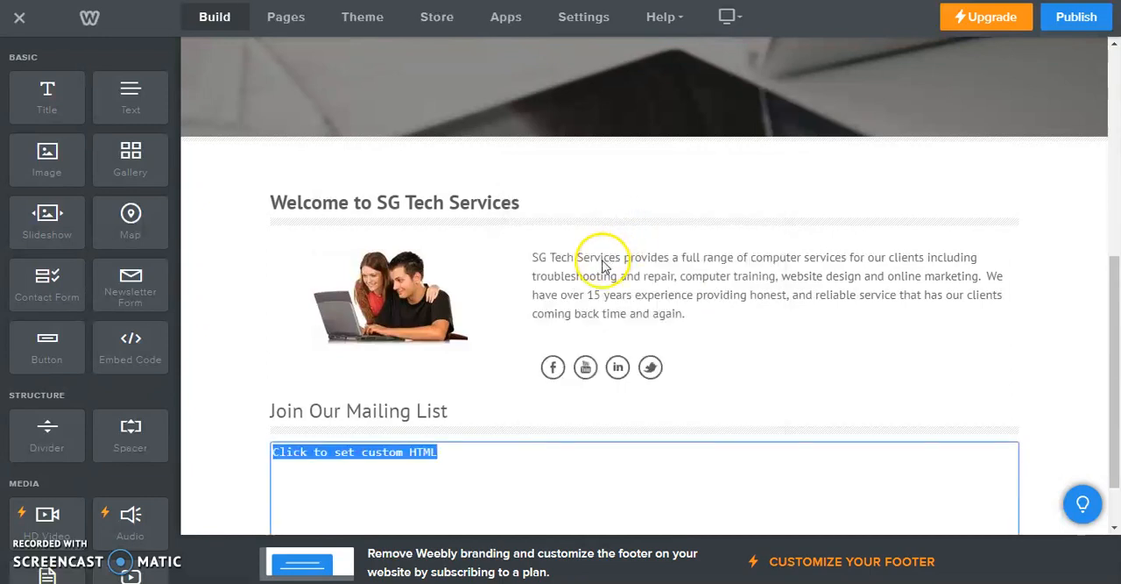
{"action": "scroll", "scroll_direction": "down", "scroll_amount": 3}
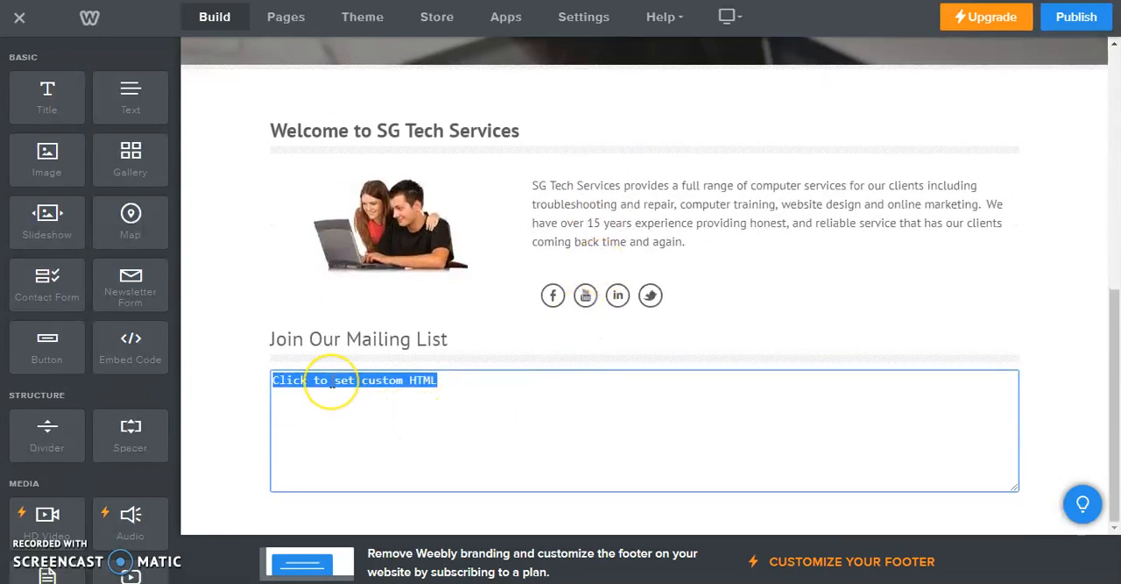
{"action": "right_click", "coordinate": [331, 380]}
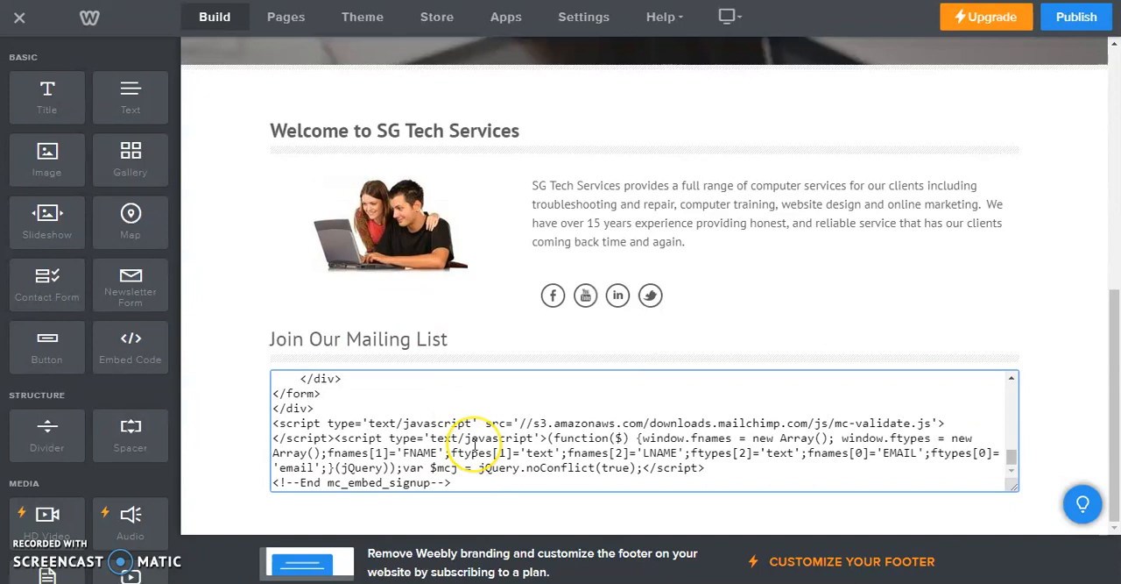
{"action": "mouse_move", "coordinate": [444, 419]}
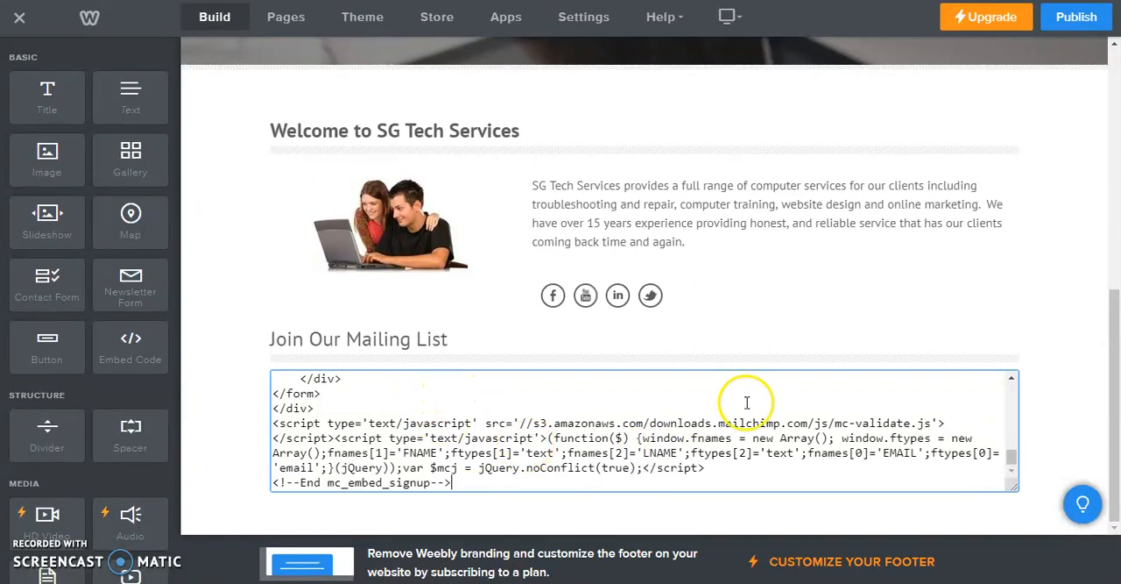
Publish the site, close the 'Website Published!' notice, and check the embedded subscribe form.
{"action": "left_click", "coordinate": [1076, 17]}
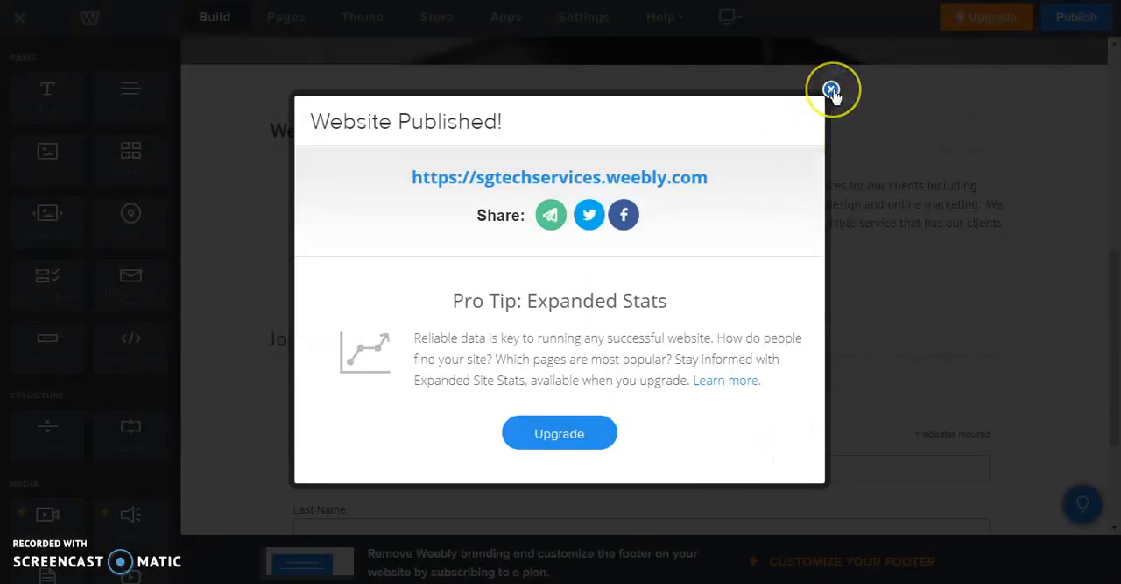
{"action": "left_click", "coordinate": [833, 88]}
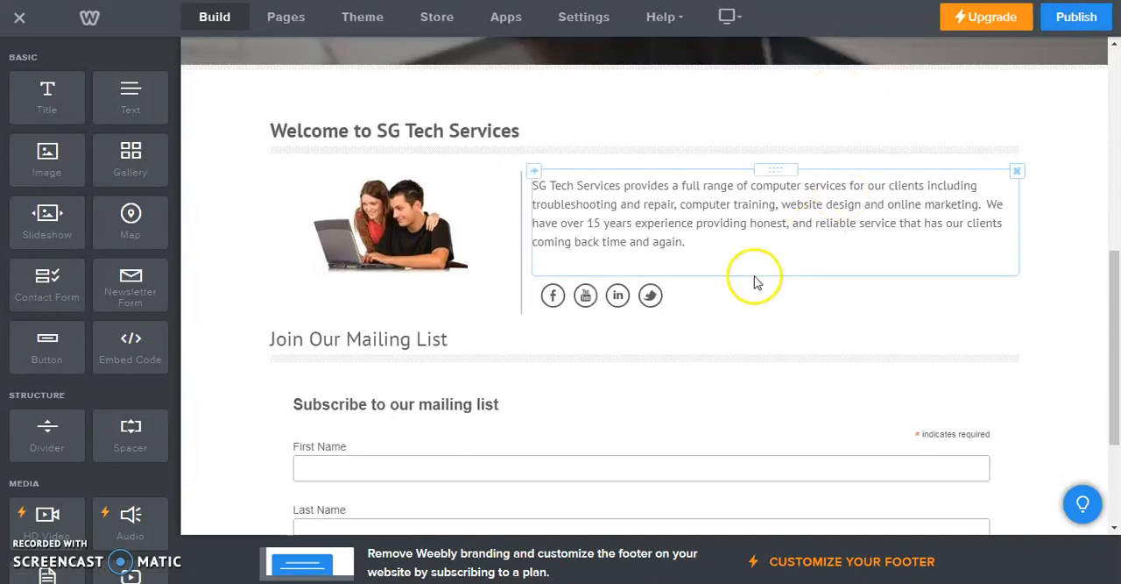
{"action": "scroll", "scroll_direction": "down", "scroll_amount": 3}
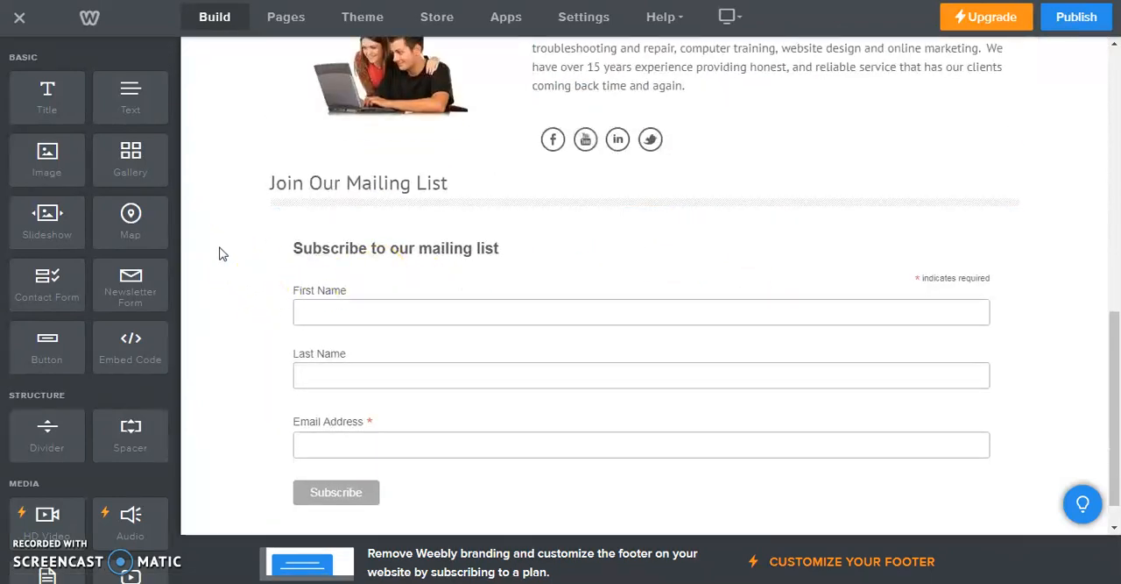
{"action": "left_click", "coordinate": [395, 248]}
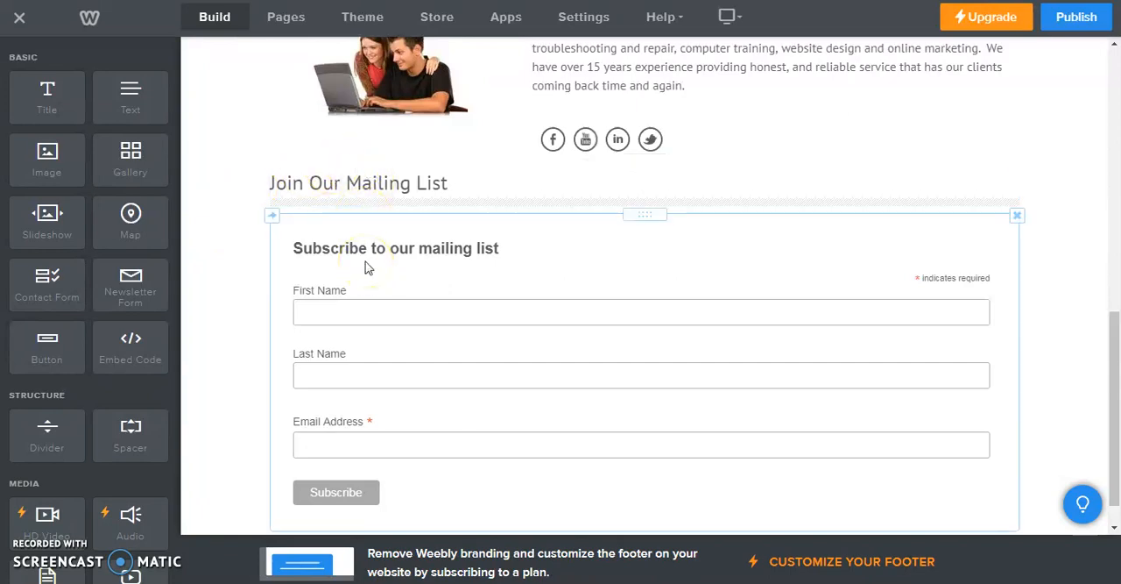
{"action": "mouse_move", "coordinate": [363, 388]}
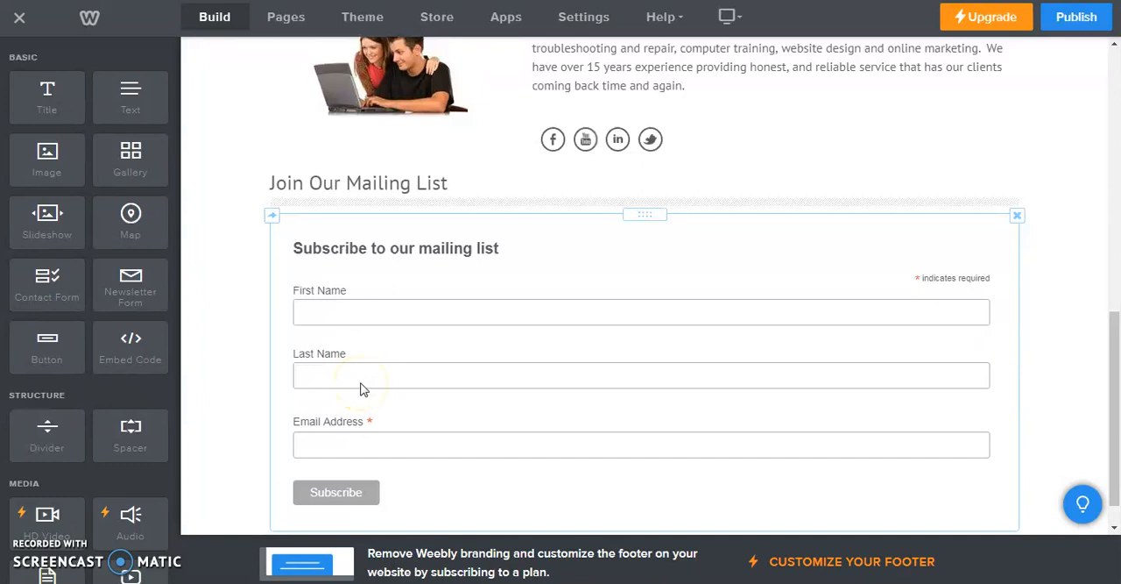
{"action": "mouse_move", "coordinate": [341, 313]}
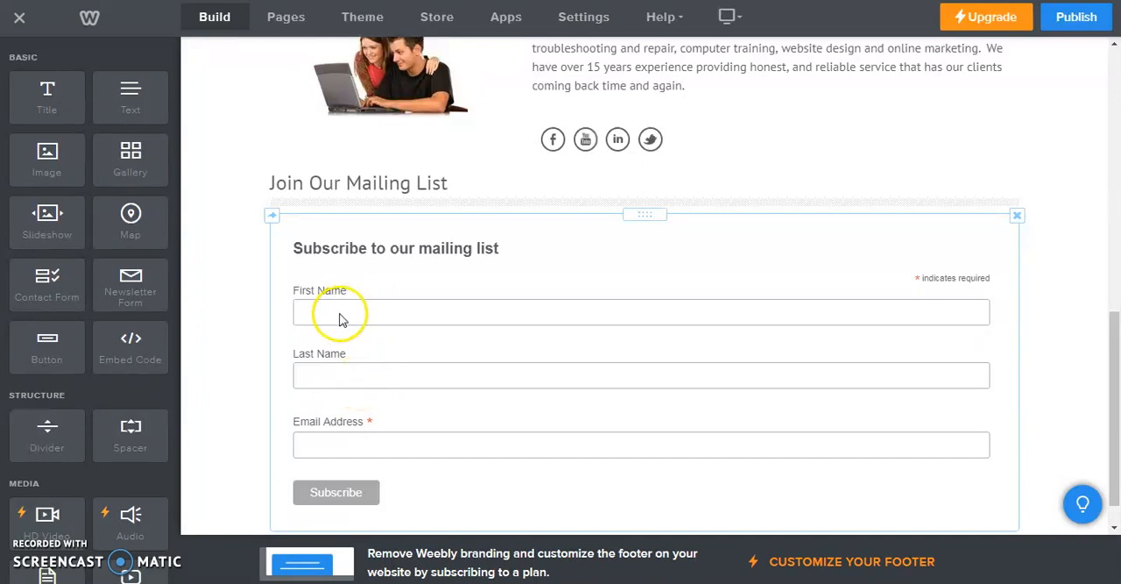